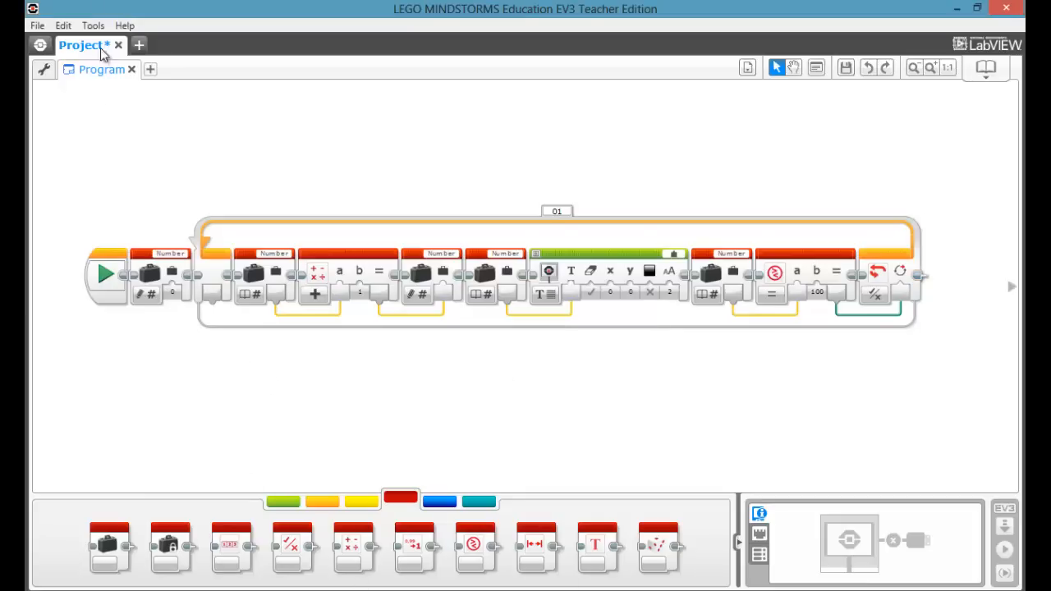
# Select the loop and counting blocks that follow the Start block
pyautogui.moveTo(128, 168); pyautogui.dragTo(841, 391)
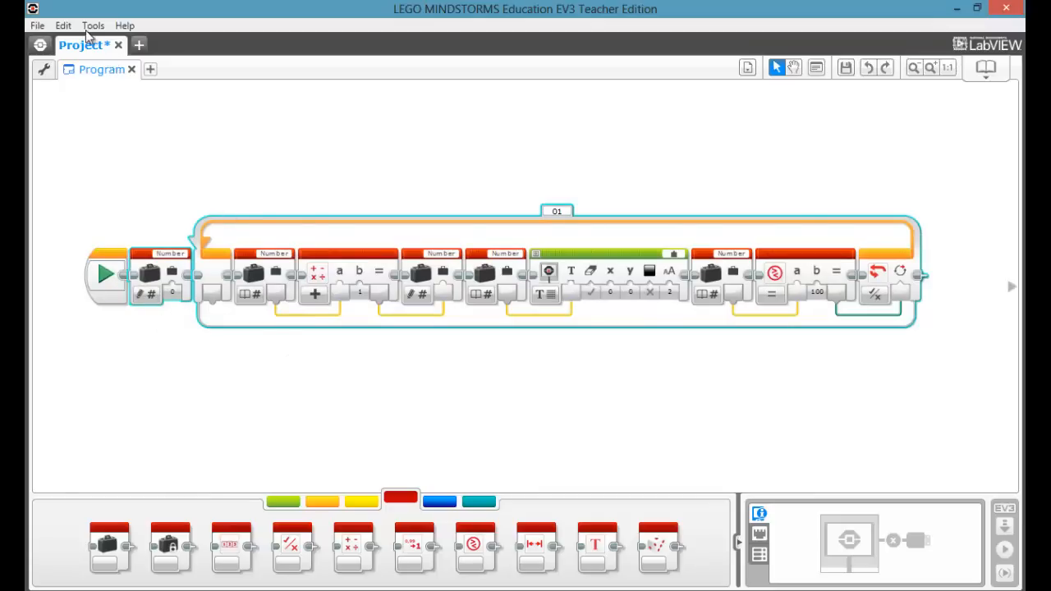
pyautogui.click(92, 26)
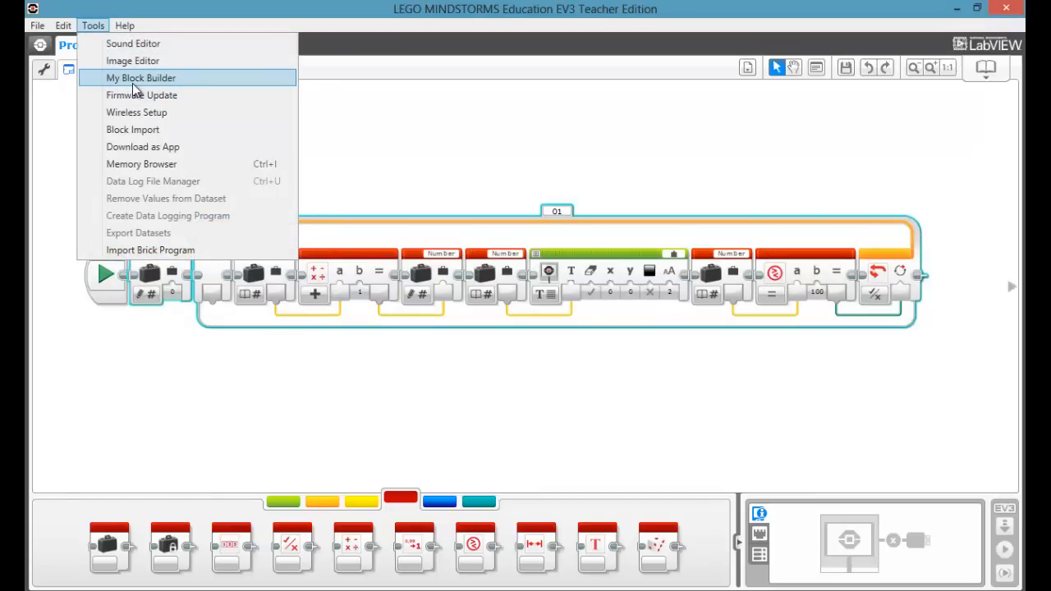
# Start My Block Builder and name the new block Count_Up
pyautogui.click(141, 78)
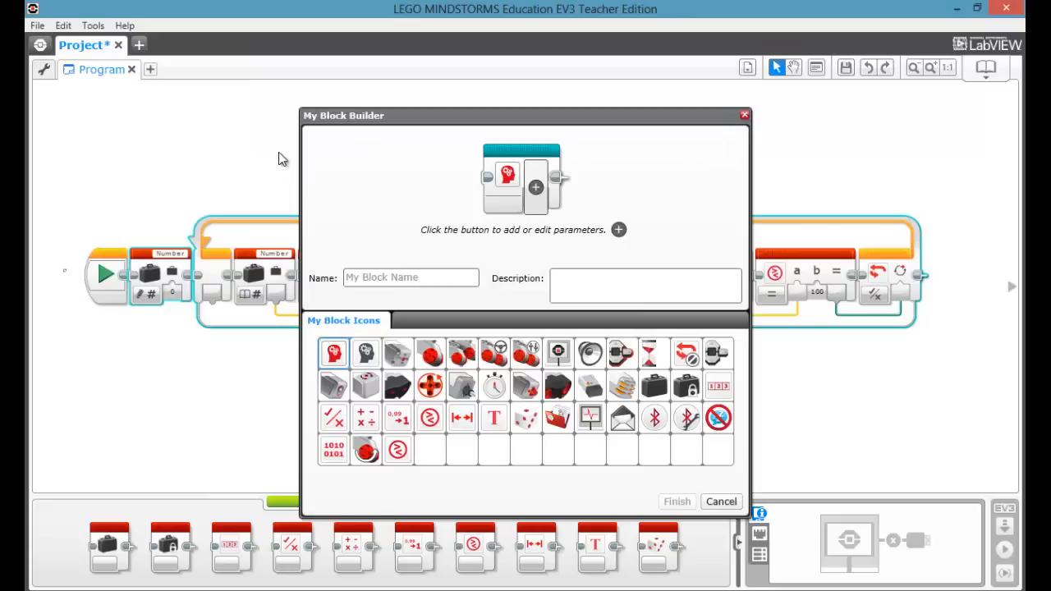
pyautogui.click(643, 286)
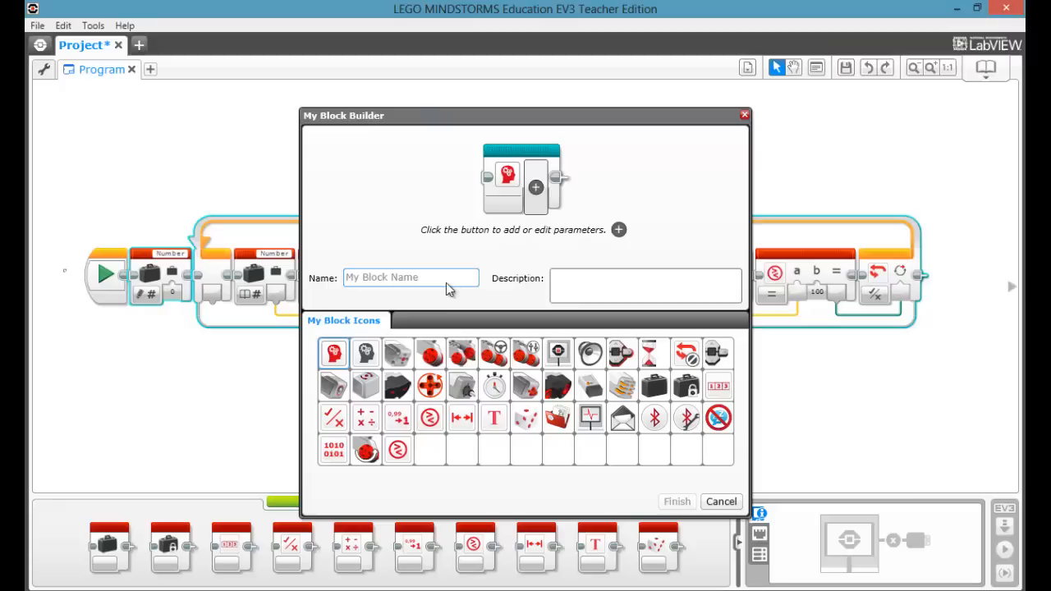
pyautogui.moveTo(446, 289)
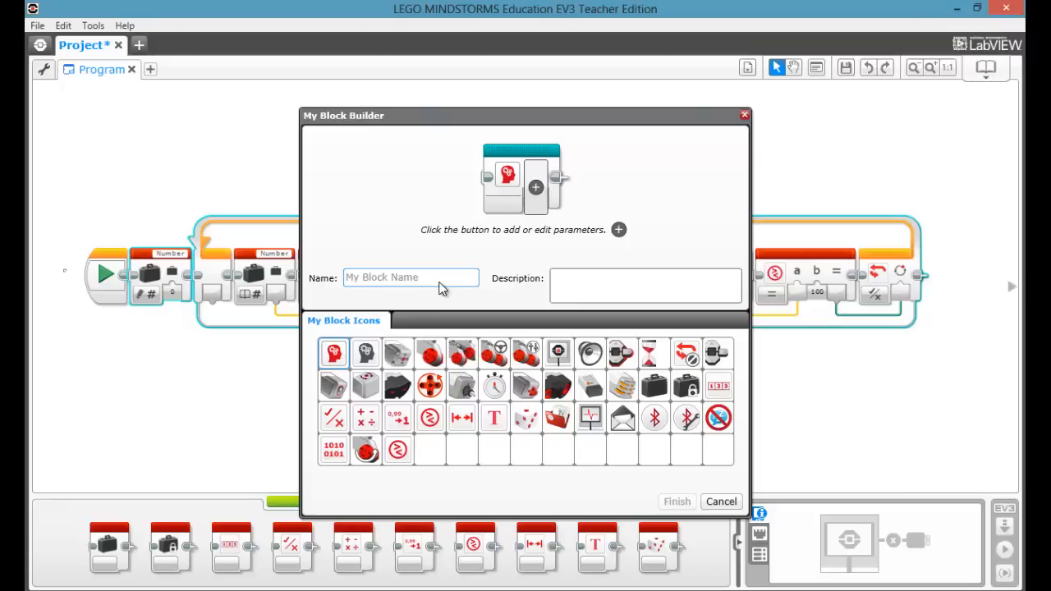
pyautogui.write('C')
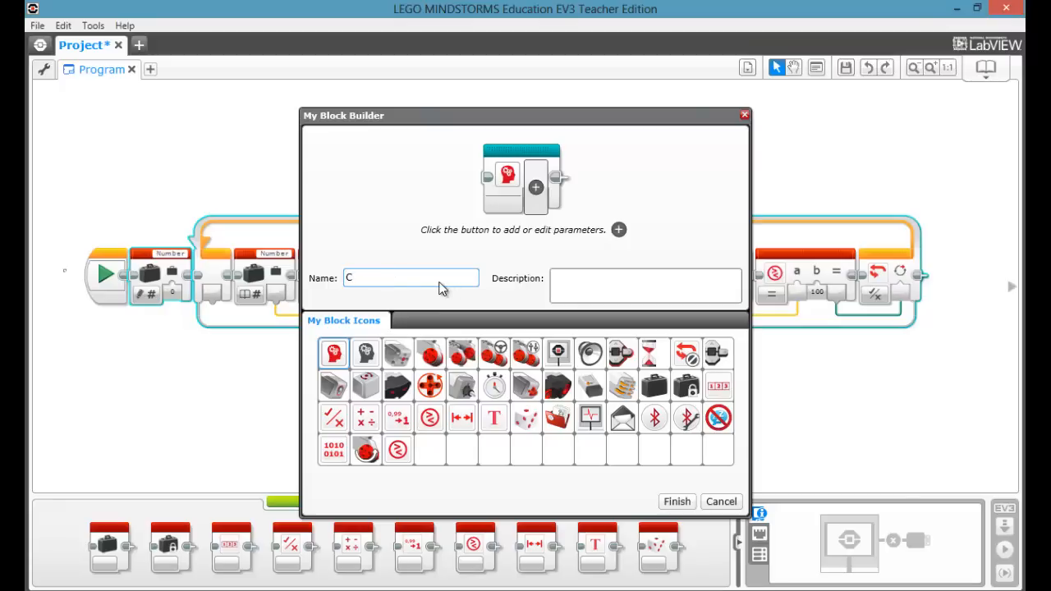
pyautogui.write('ount')
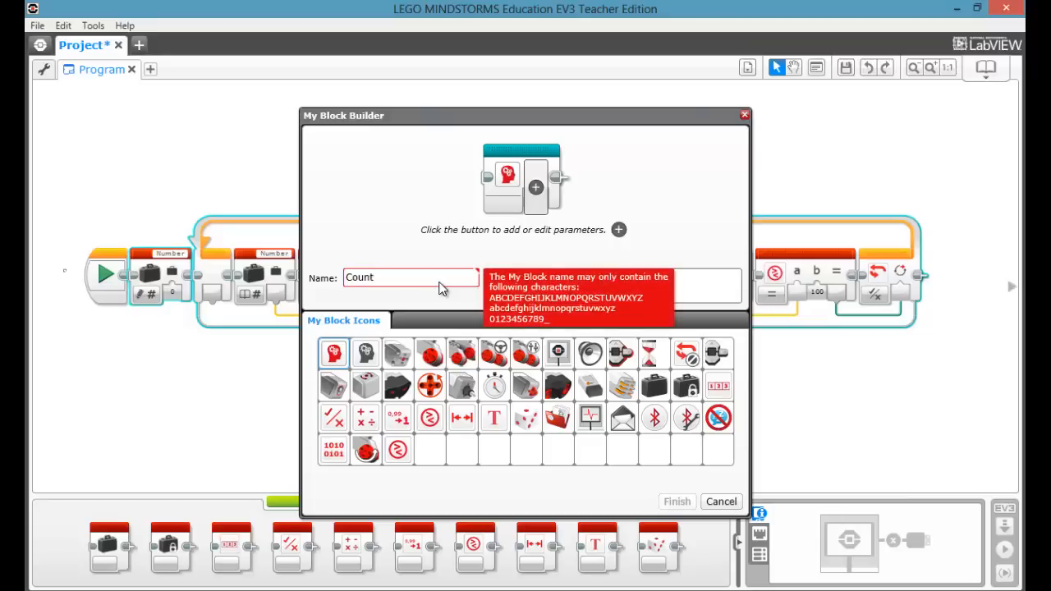
pyautogui.moveTo(670, 330)
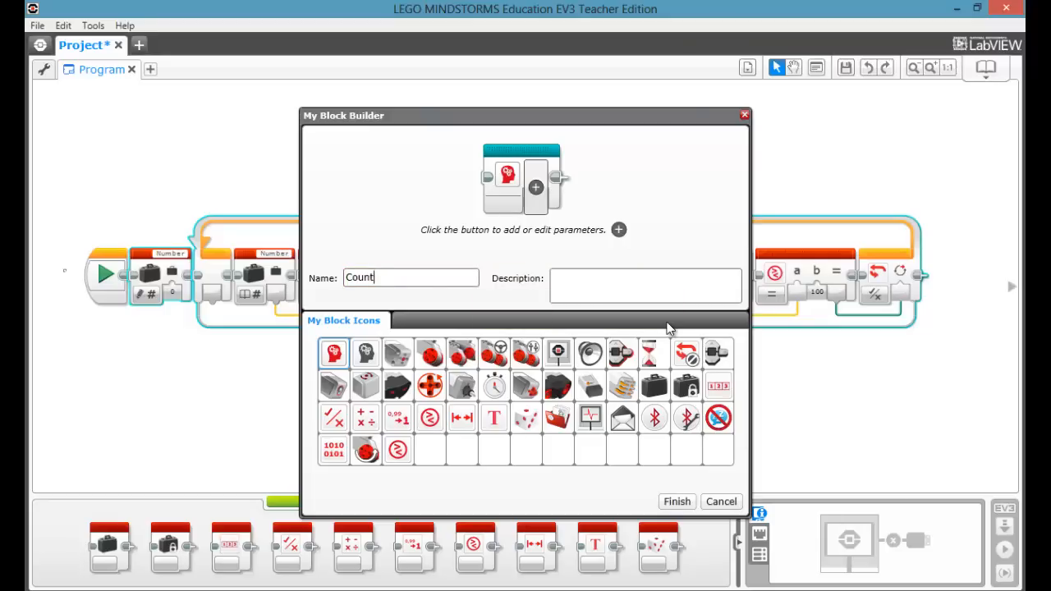
pyautogui.write('_Up')
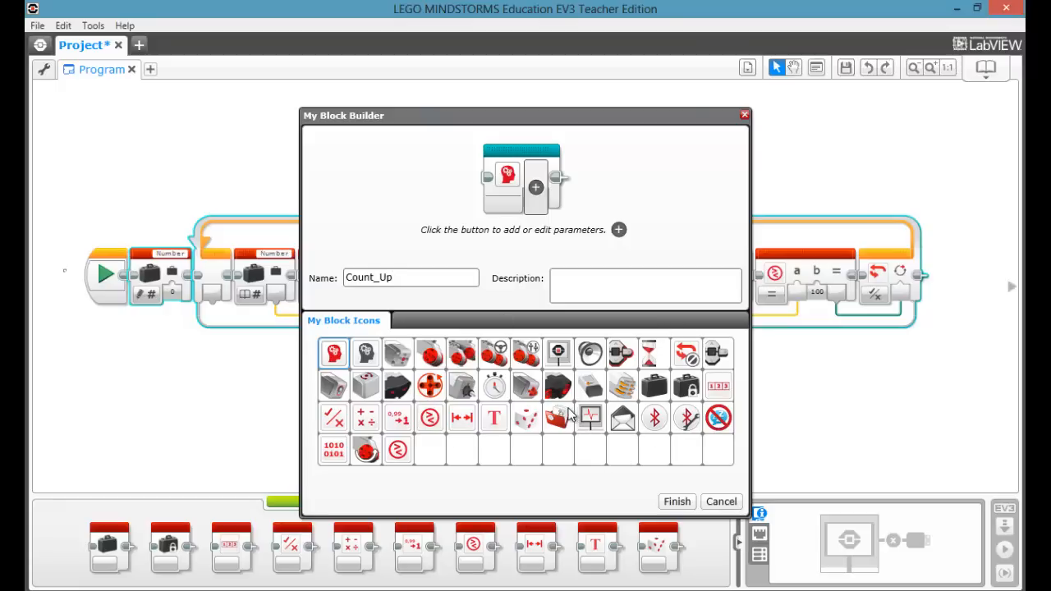
pyautogui.moveTo(365, 435)
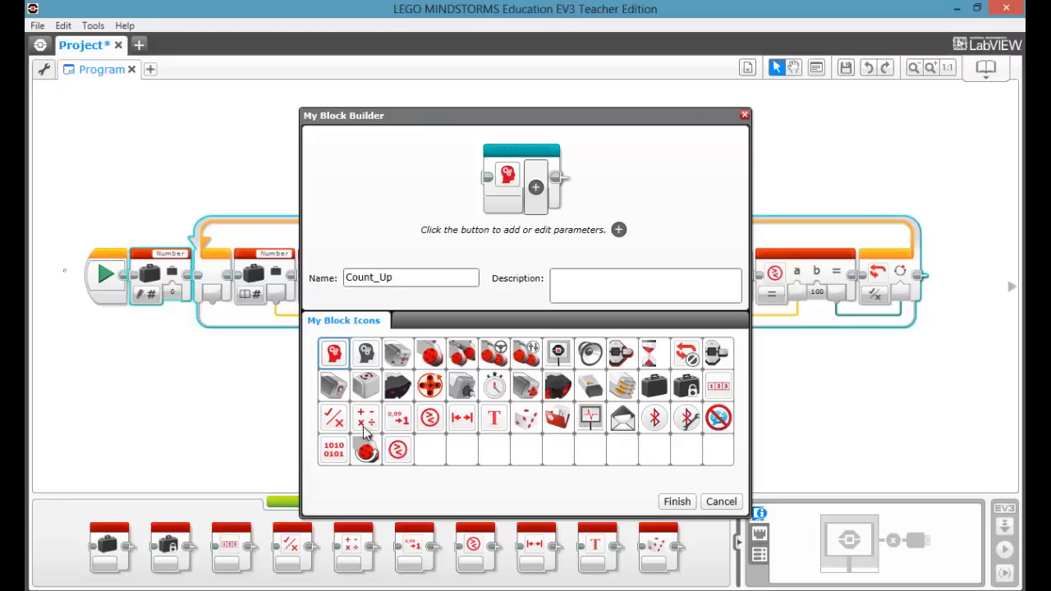
pyautogui.moveTo(368, 427)
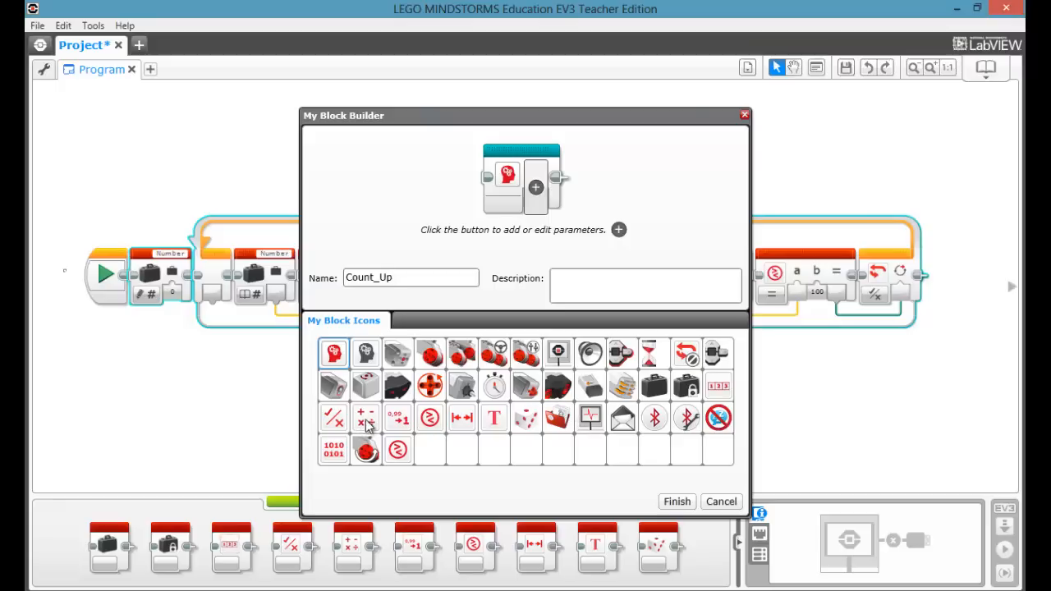
# Give Count_Up the arithmetic symbol as its block icon
pyautogui.click(365, 418)
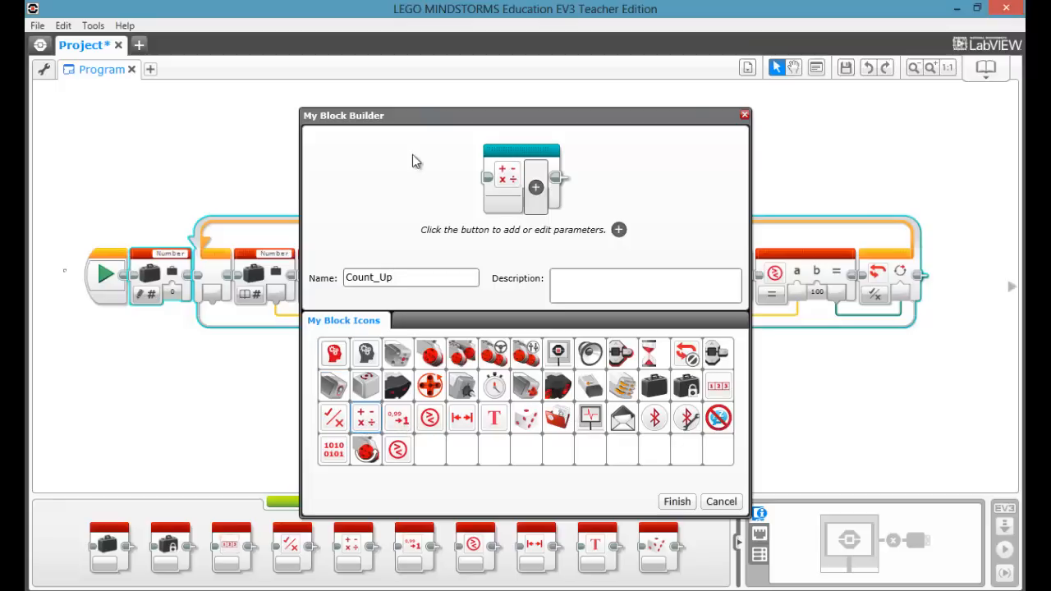
pyautogui.click(536, 188)
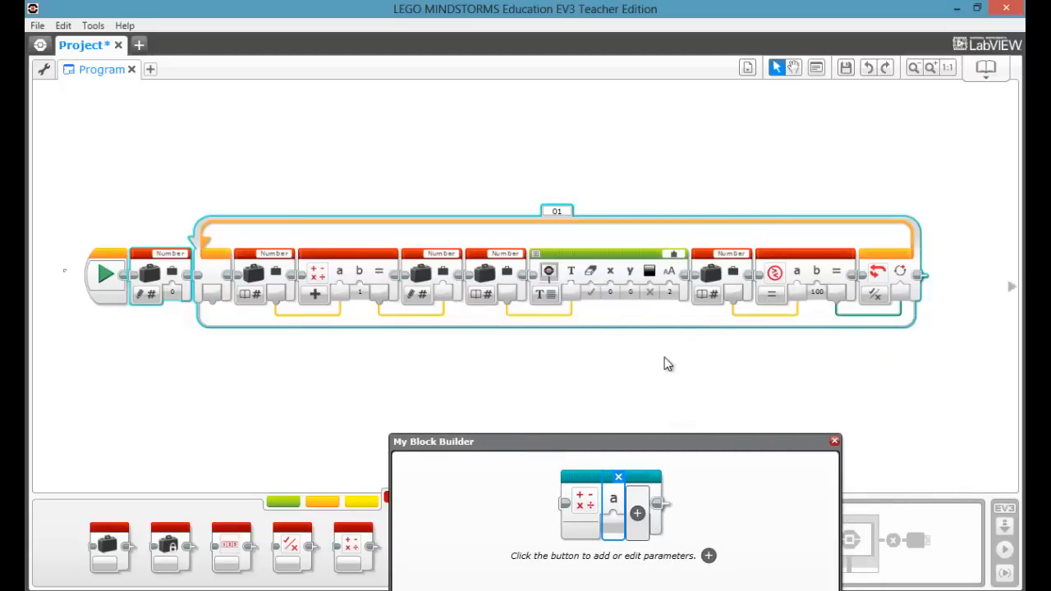
pyautogui.moveTo(686, 421)
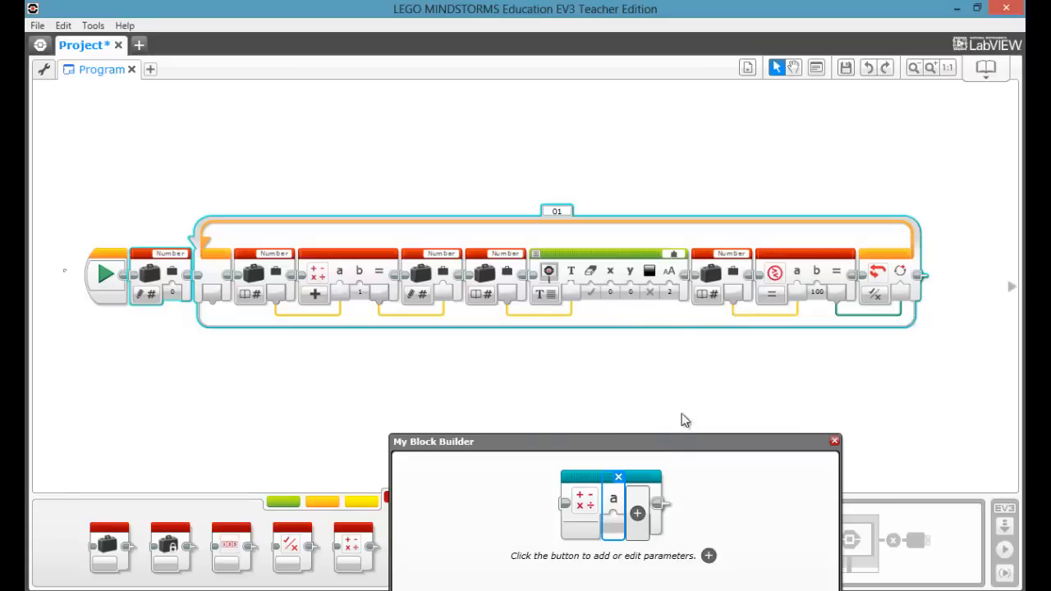
pyautogui.moveTo(720, 422)
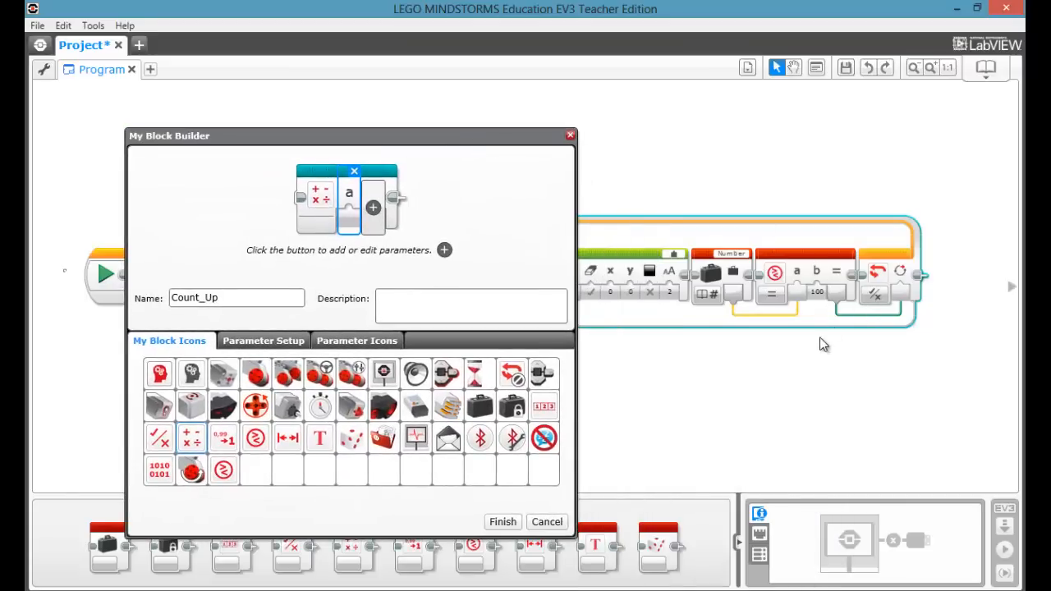
pyautogui.moveTo(820, 295)
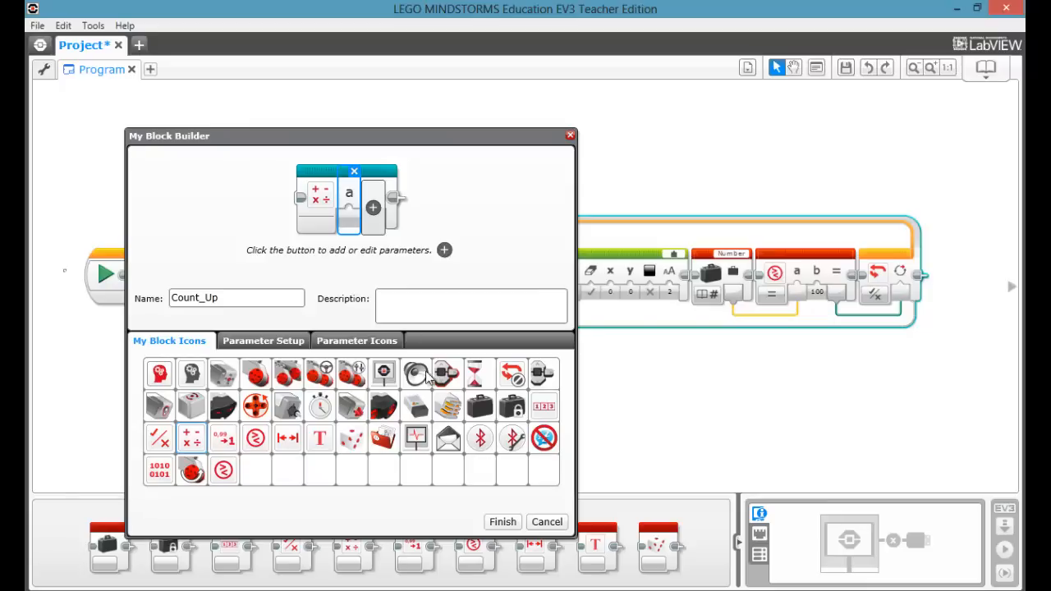
# Name the first parameter 'Count up to', a Number input defaulting to 100
pyautogui.click(263, 340)
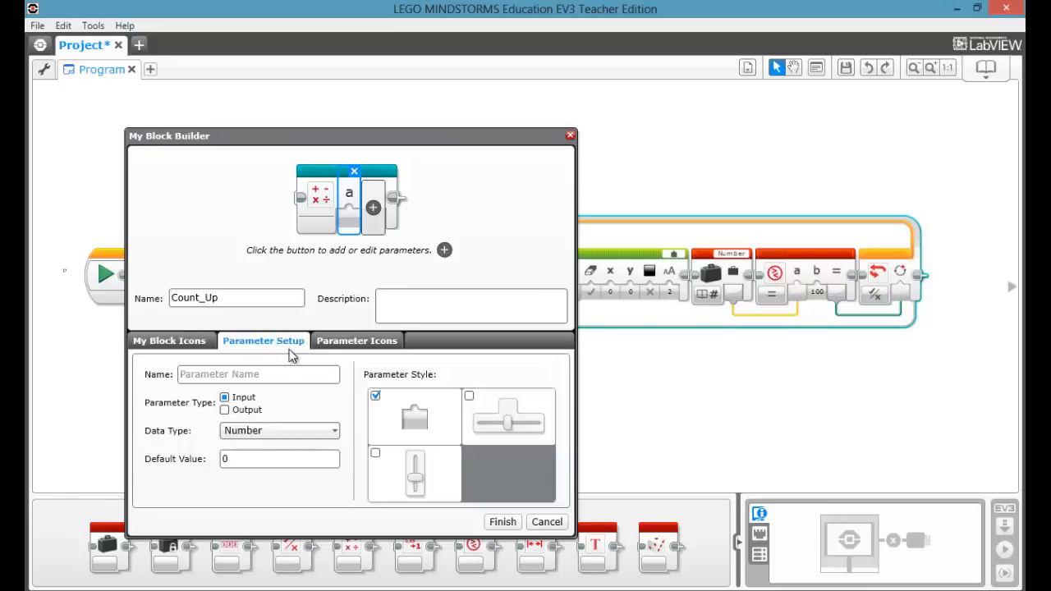
pyautogui.write('C')
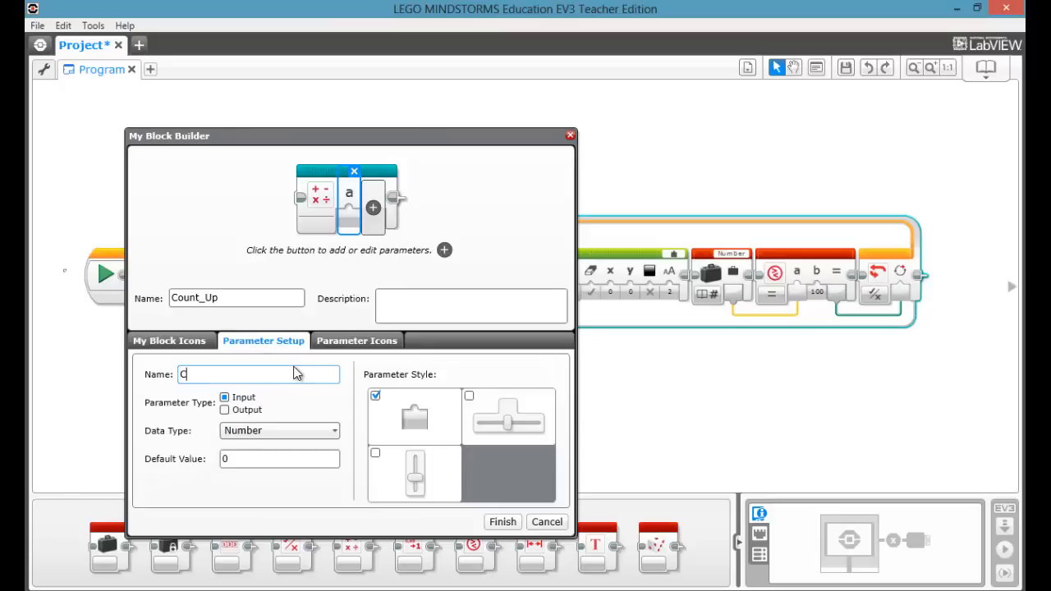
pyautogui.write('ount')
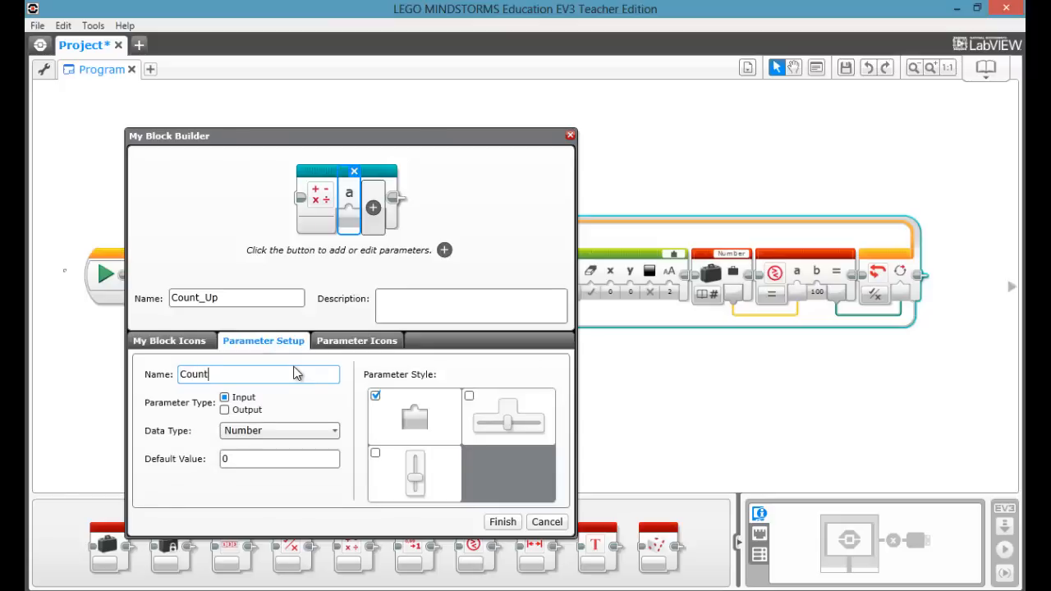
pyautogui.write('up to')
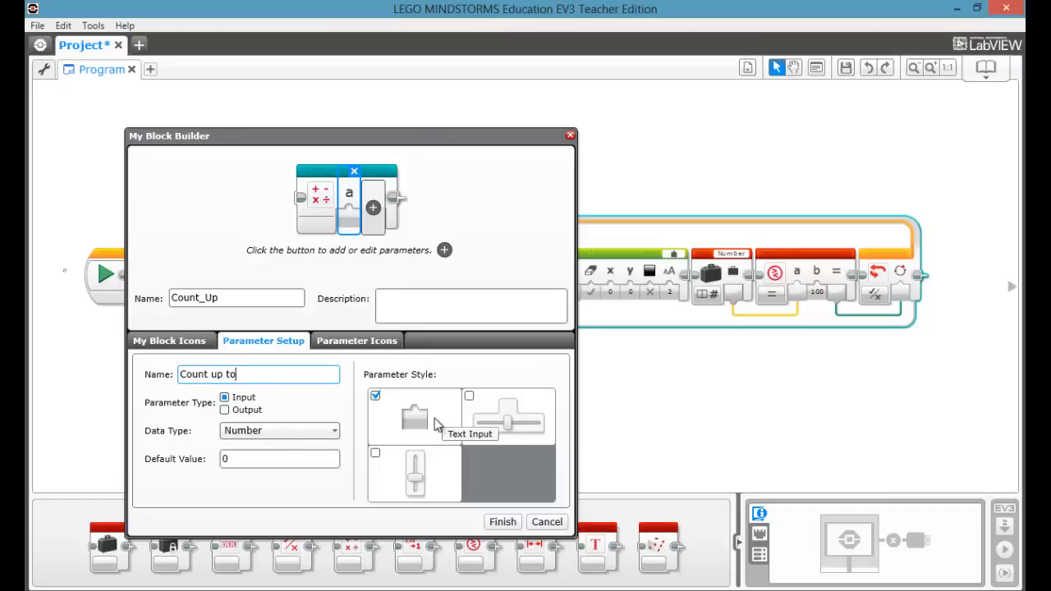
pyautogui.moveTo(437, 476)
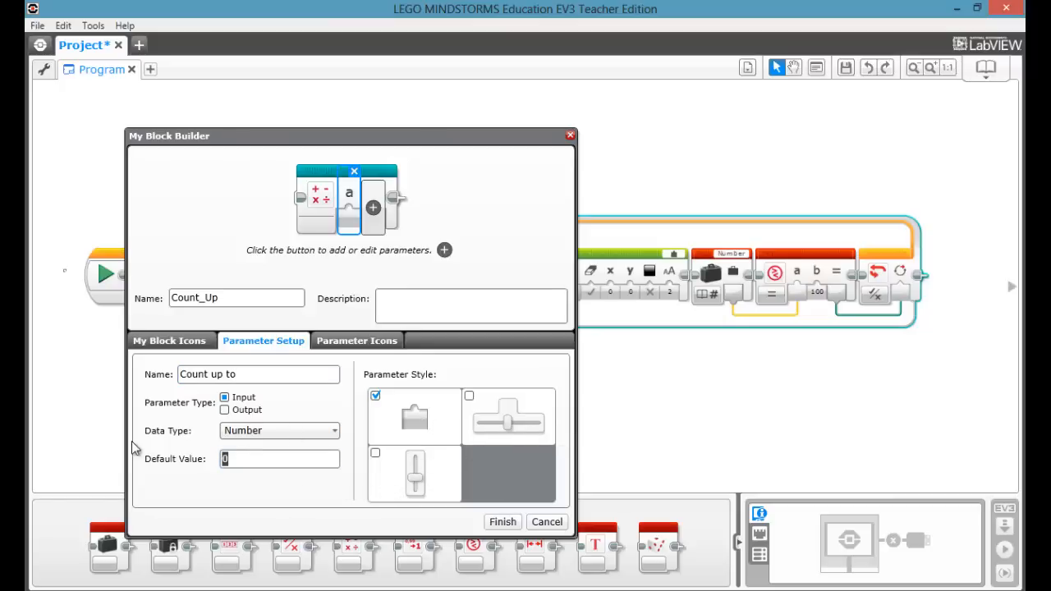
pyautogui.write('100')
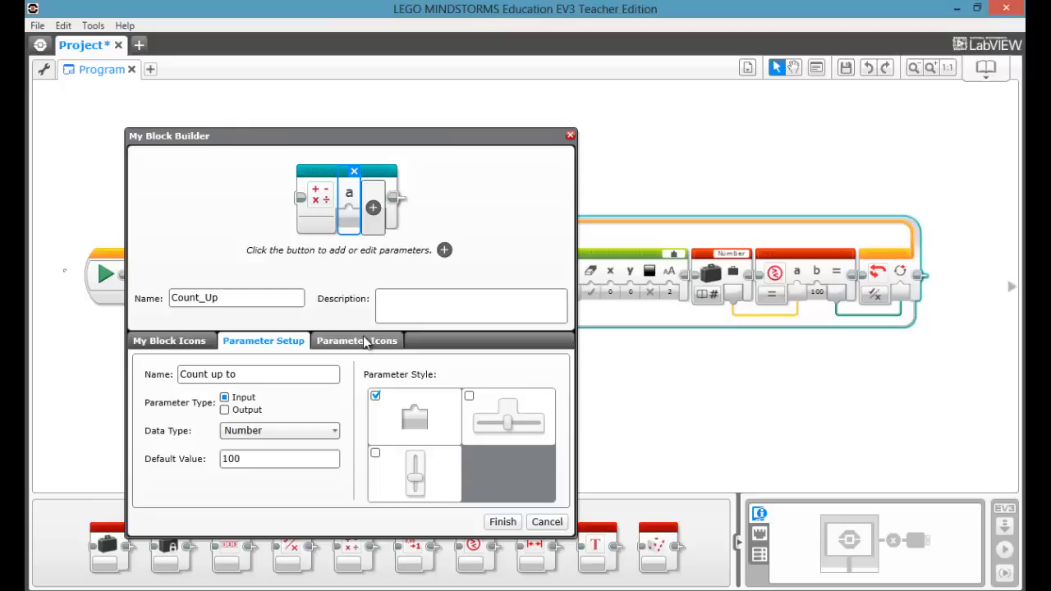
# Browse the parameter icon set for the 'Count up to' input
pyautogui.click(358, 340)
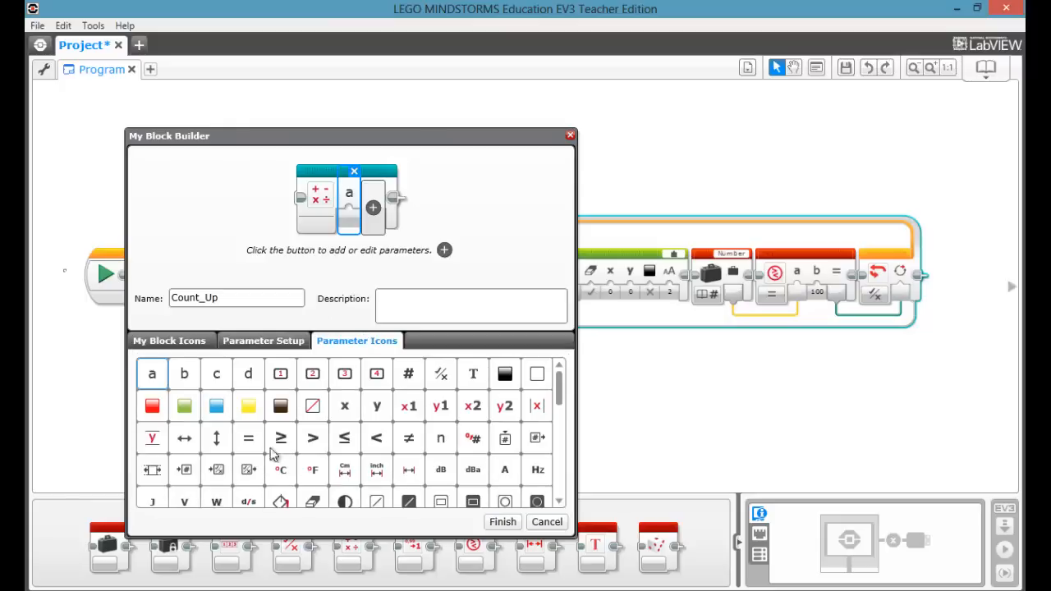
pyautogui.scroll(-3)
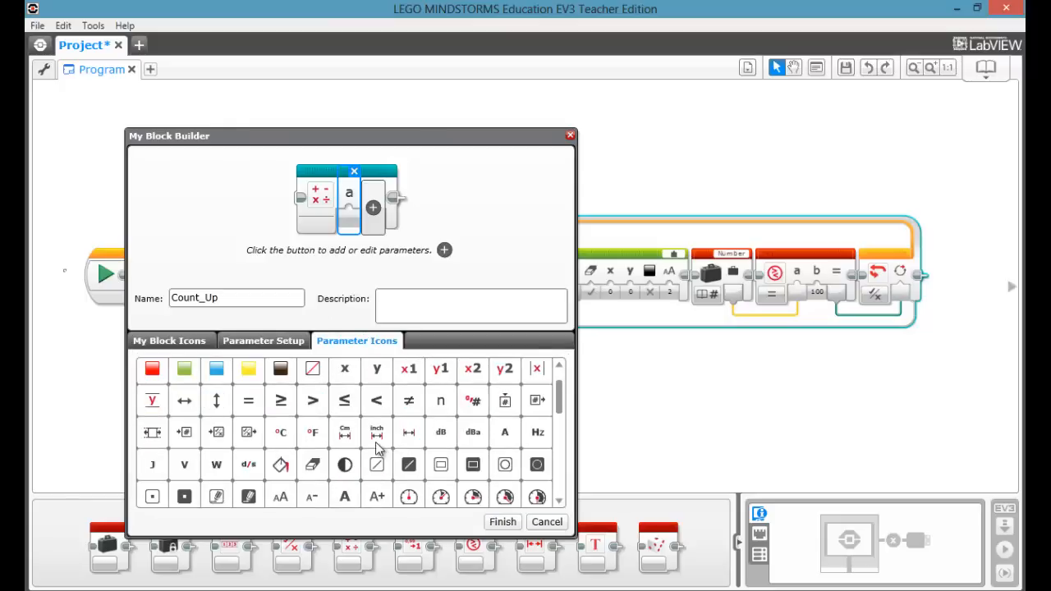
pyautogui.scroll(-3)
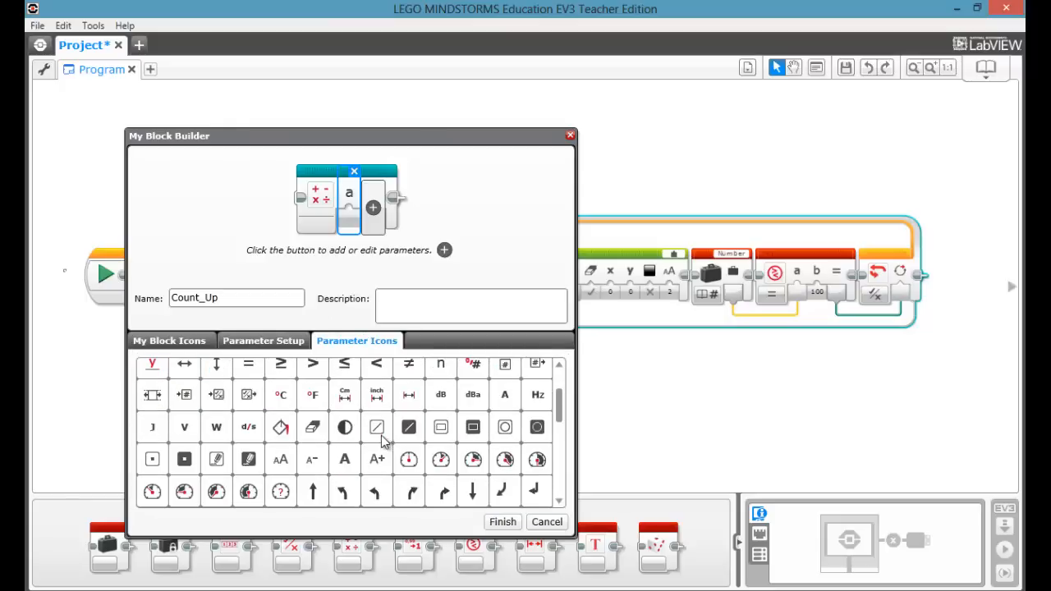
pyautogui.scroll(-3)
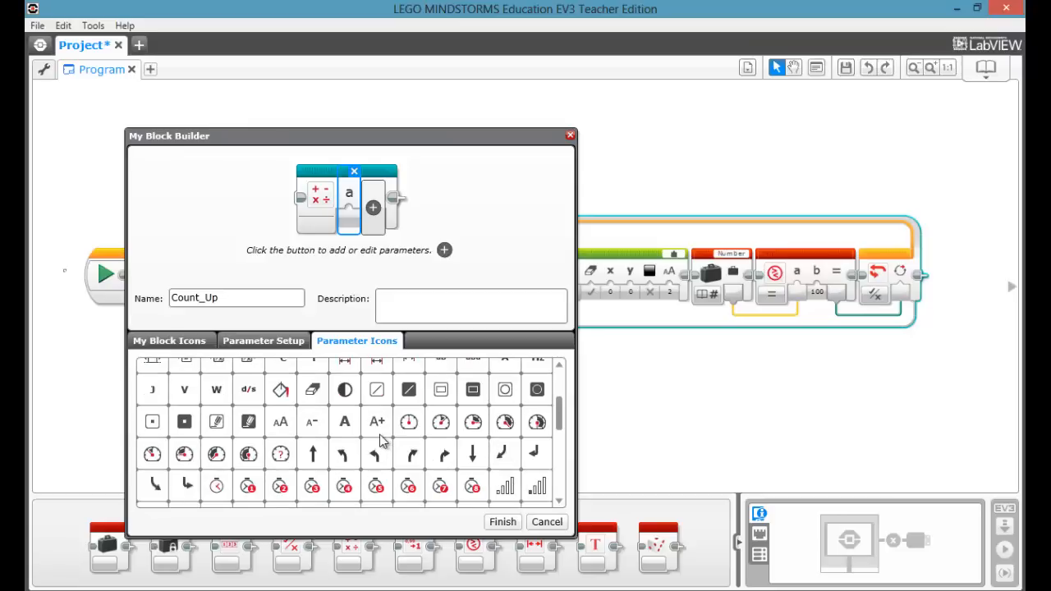
pyautogui.scroll(-3)
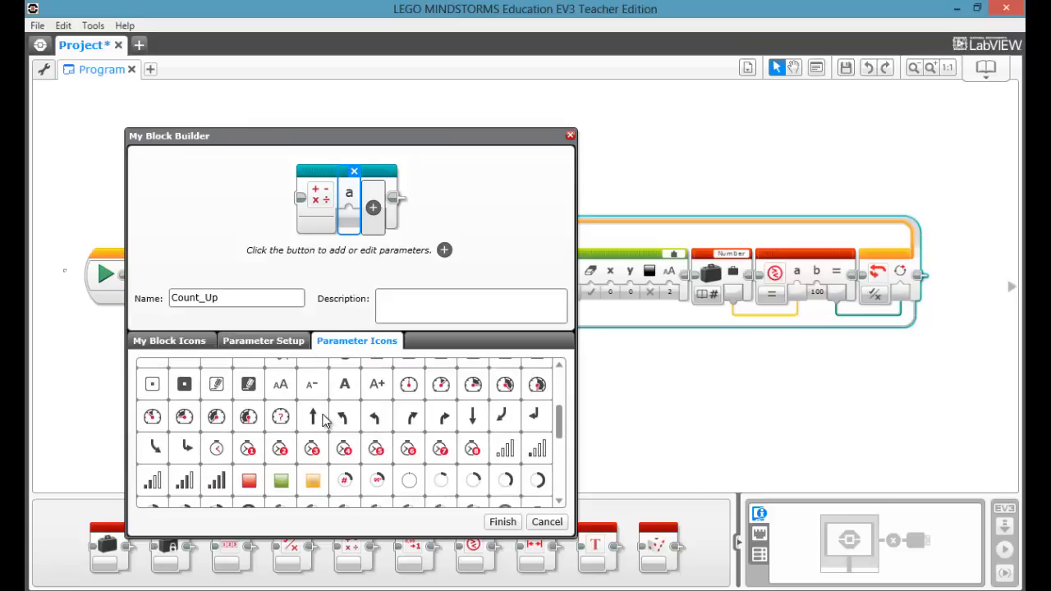
pyautogui.scroll(-3)
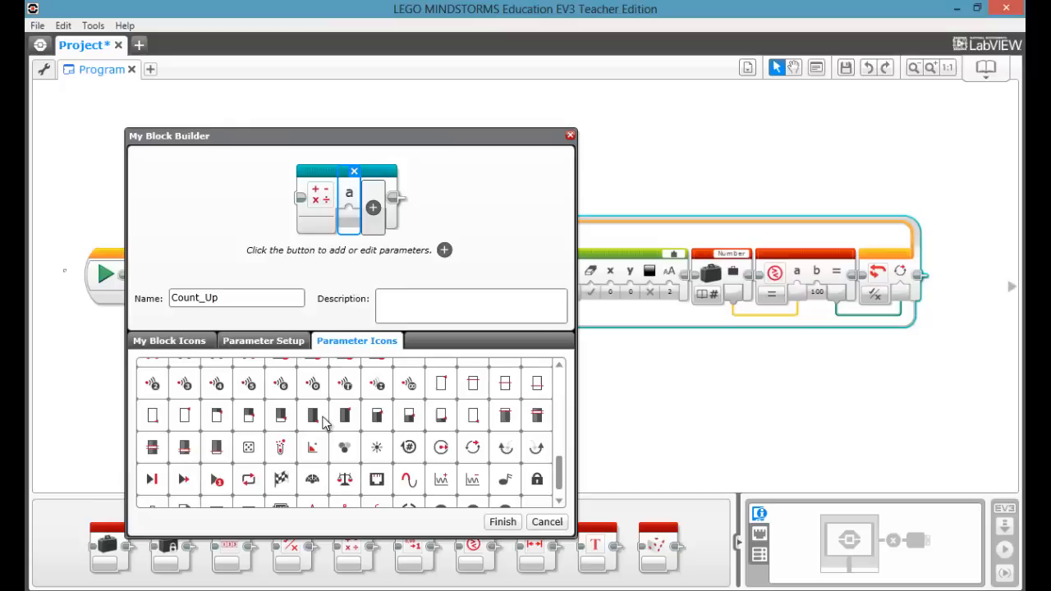
pyautogui.scroll(-3)
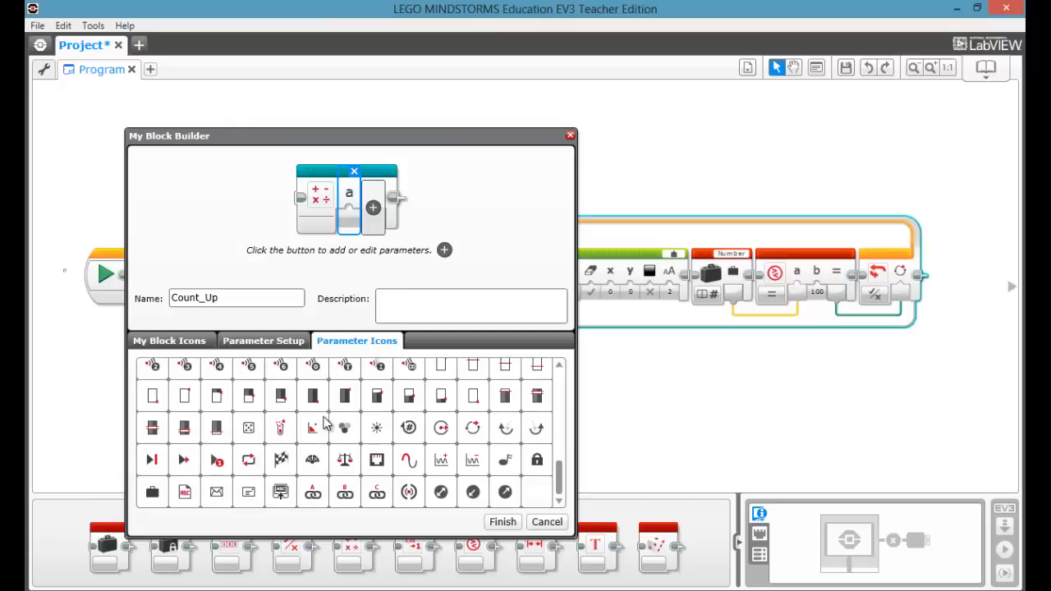
pyautogui.moveTo(475, 430)
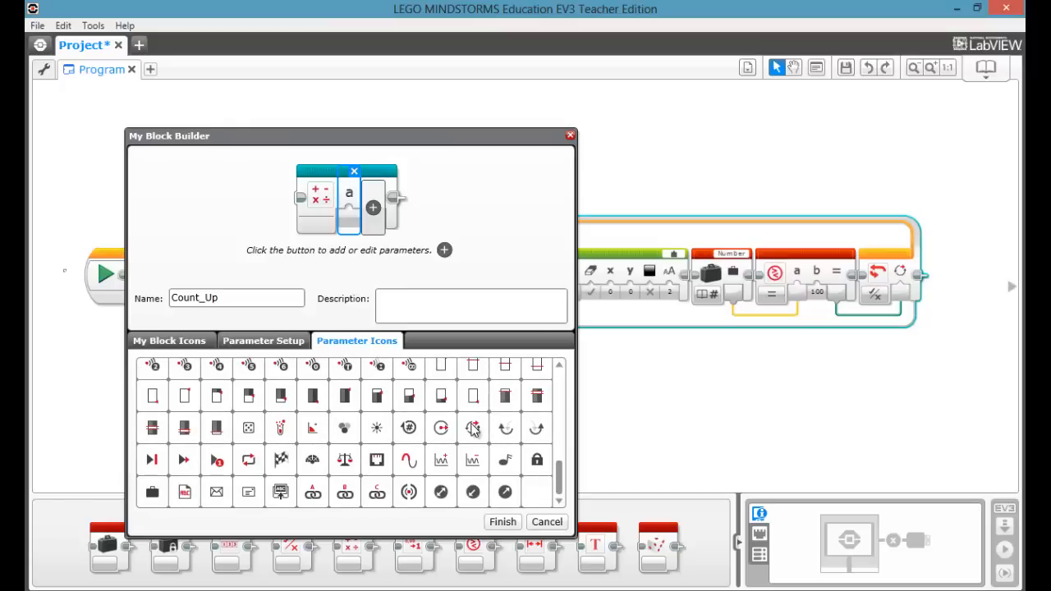
# Add a second parameter and give it the empty-square icon
pyautogui.click(505, 395)
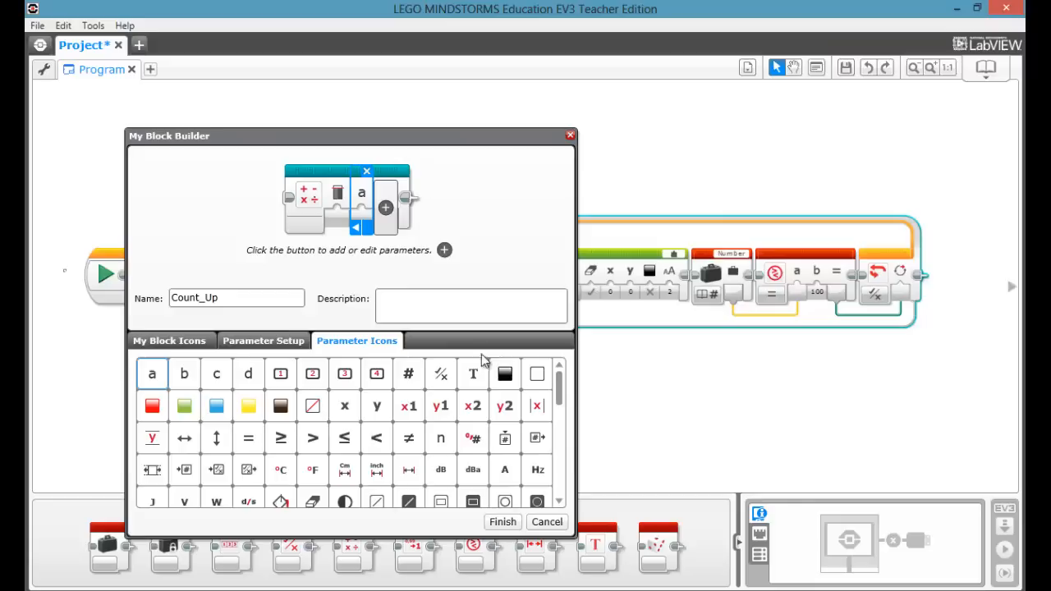
pyautogui.click(505, 374)
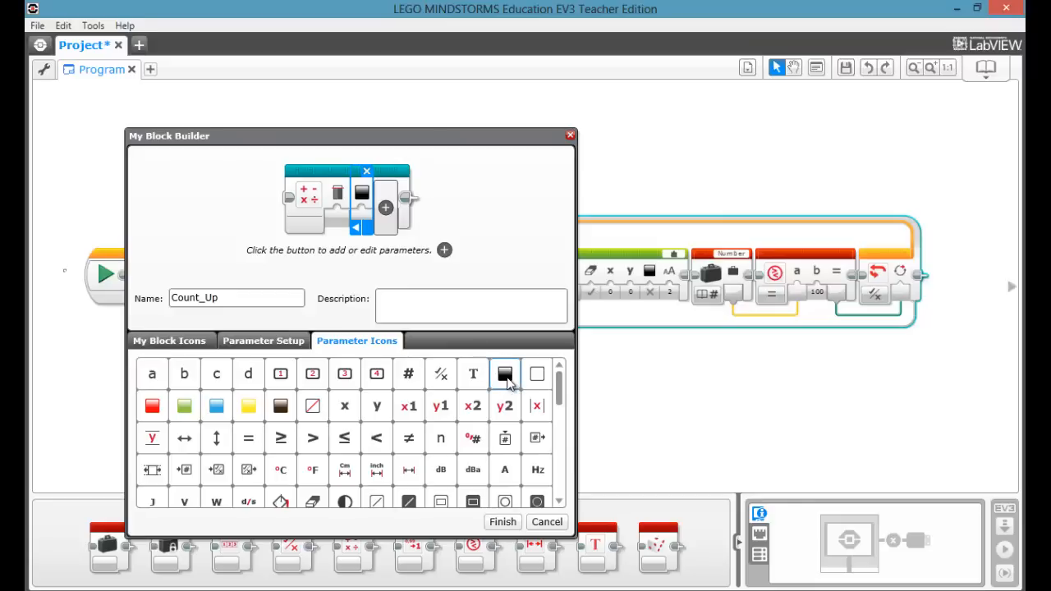
pyautogui.moveTo(411, 437)
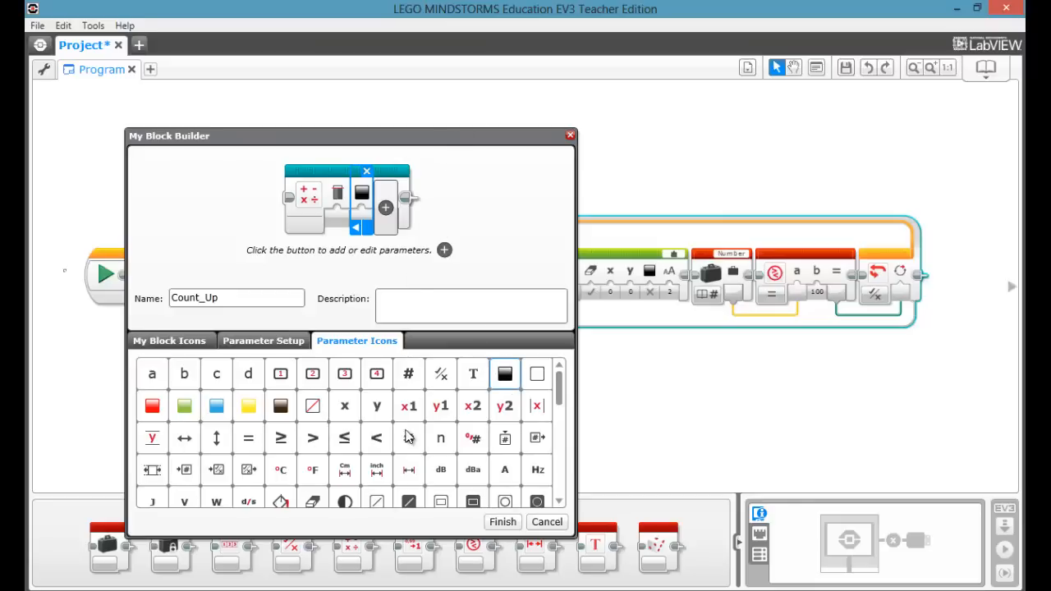
pyautogui.click(312, 406)
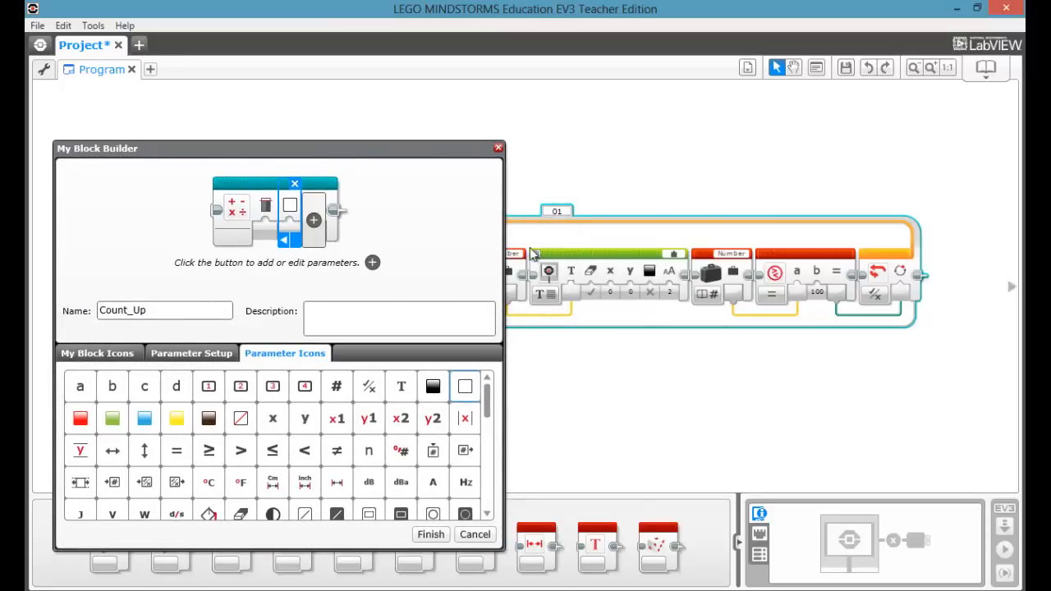
# Make the second parameter a Logic input named Colour, defaulting to False
pyautogui.moveTo(97, 148); pyautogui.dragTo(286, 124)
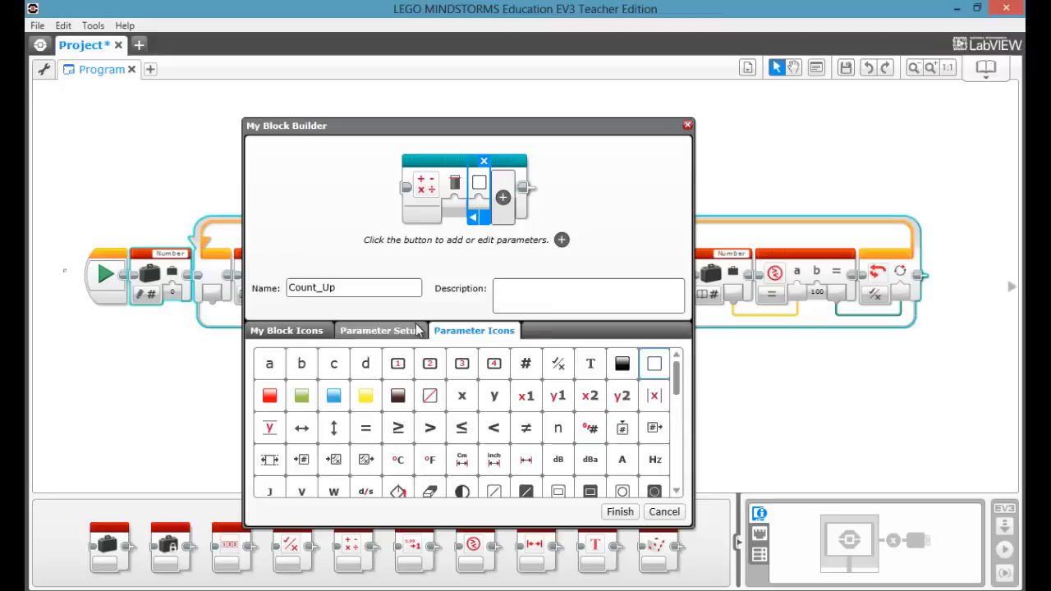
pyautogui.click(381, 330)
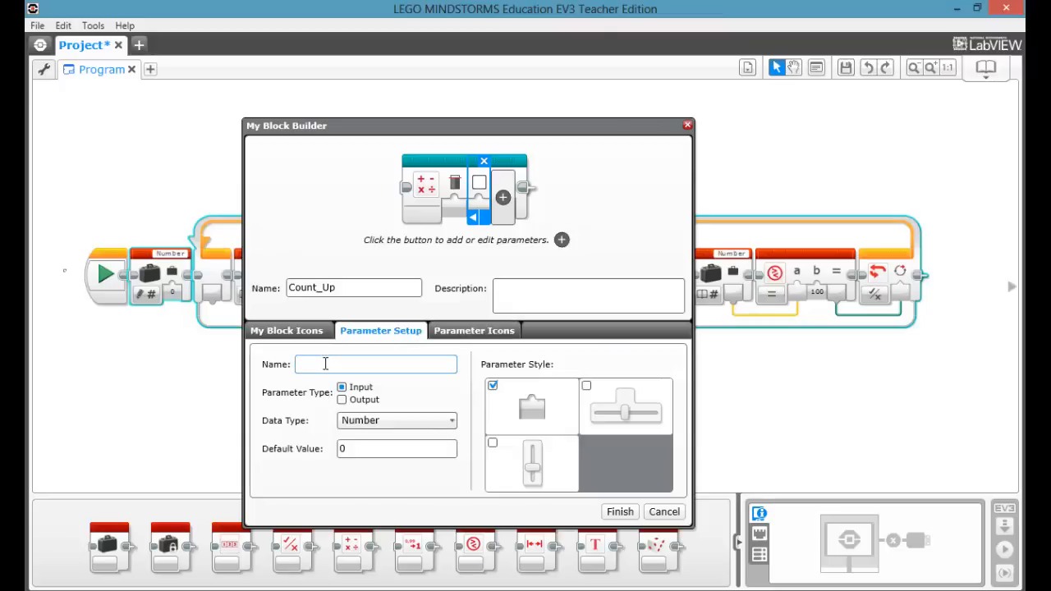
pyautogui.write('Colour')
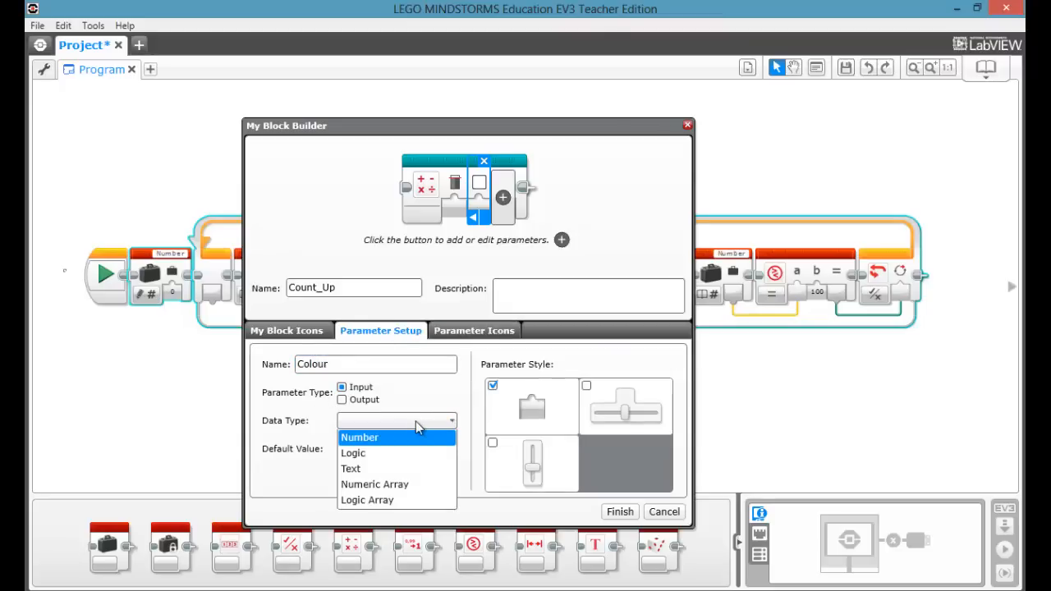
pyautogui.click(353, 453)
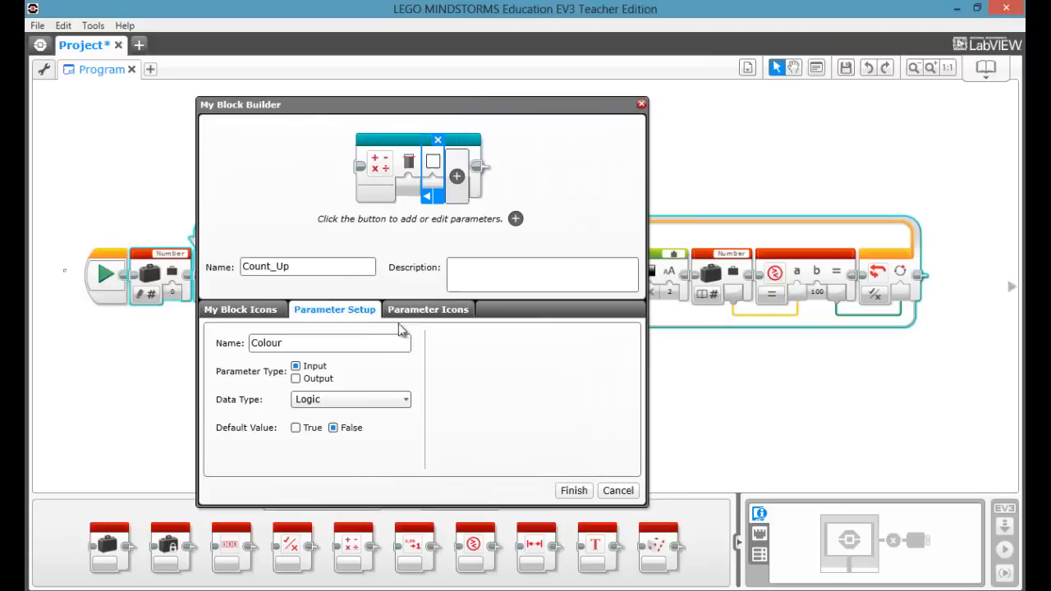
pyautogui.click(427, 309)
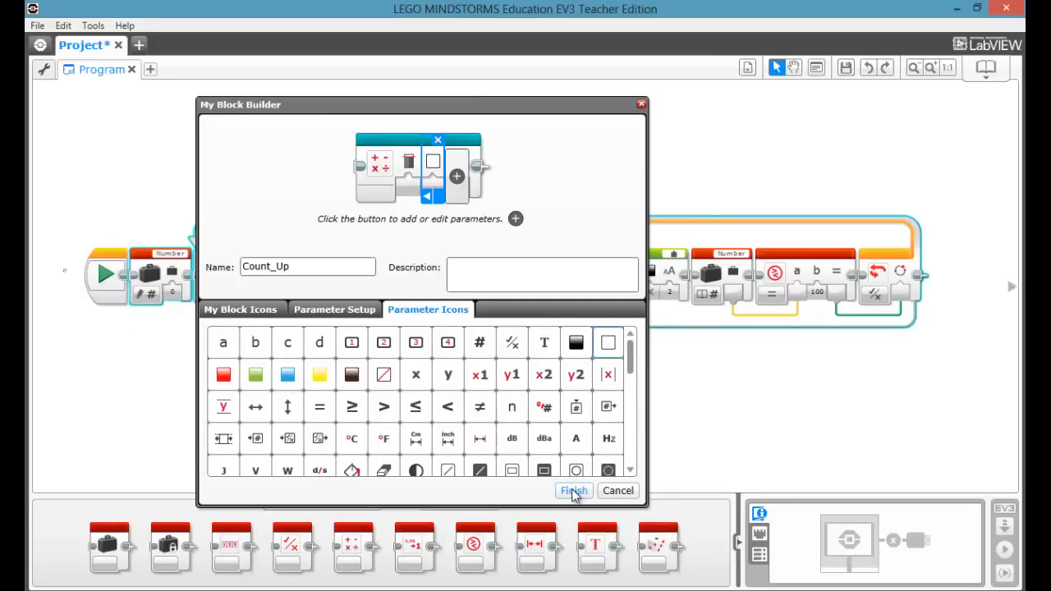
# Finish Count_Up and move its parameter block beneath the counting loop
pyautogui.click(573, 490)
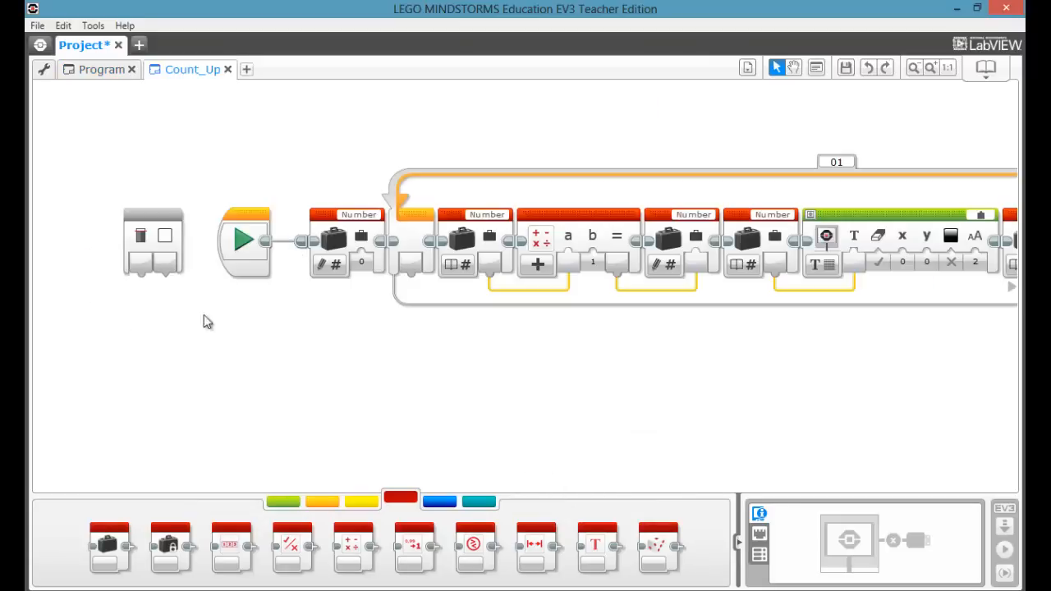
pyautogui.moveTo(155, 238); pyautogui.dragTo(578, 407)
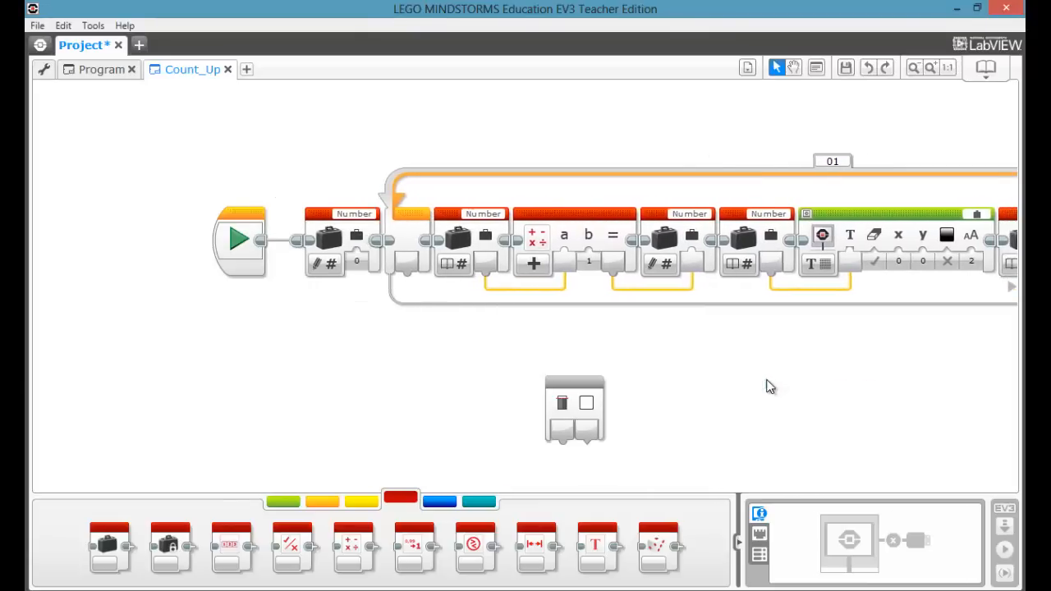
pyautogui.moveTo(433, 399)
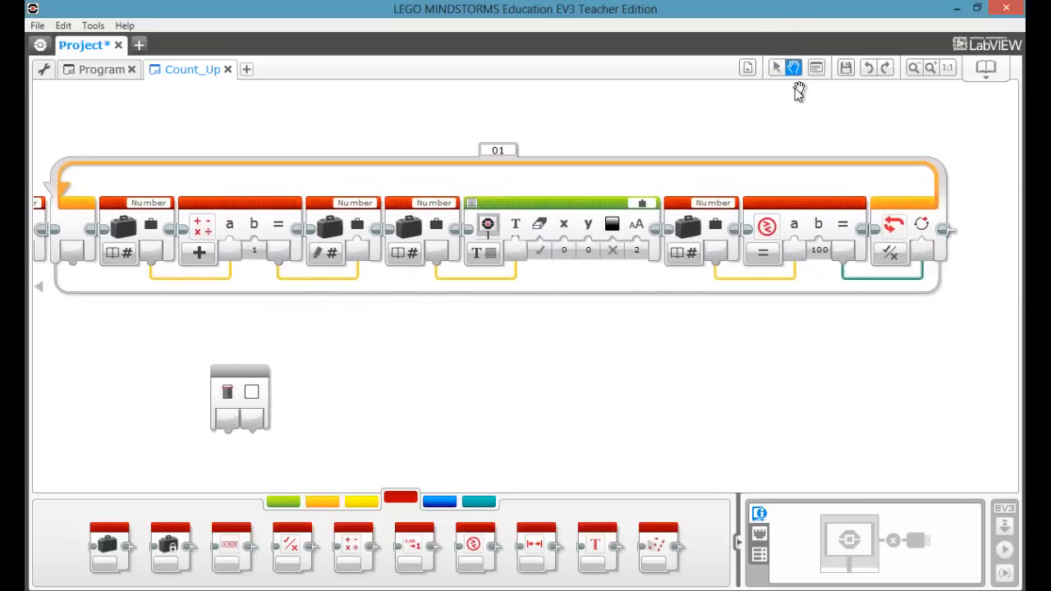
pyautogui.click(775, 67)
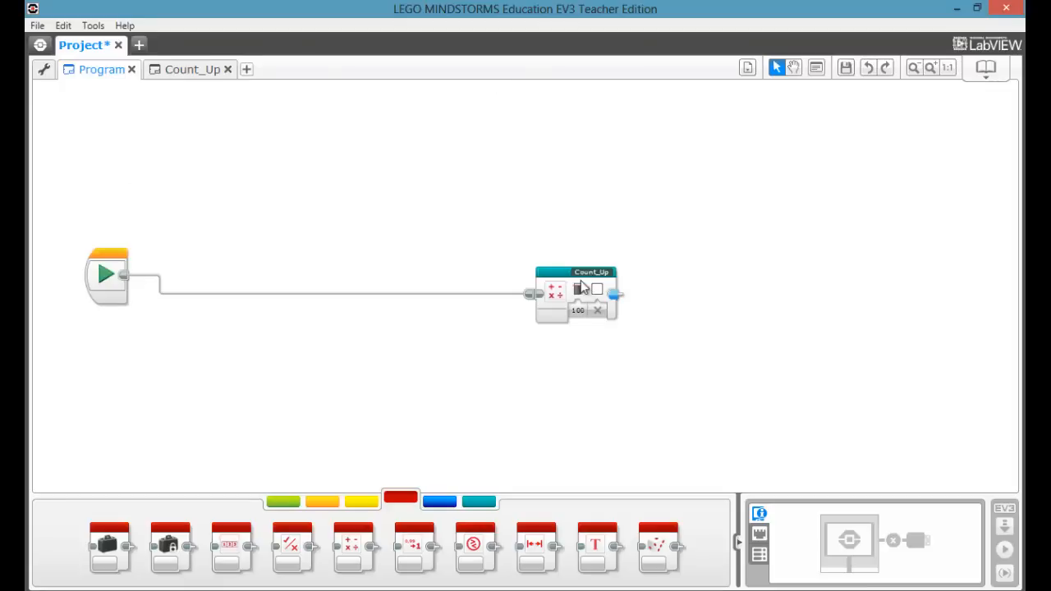
# Snap Count_Up against the Start block and set its Colour input to True
pyautogui.moveTo(575, 293); pyautogui.dragTo(206, 276)
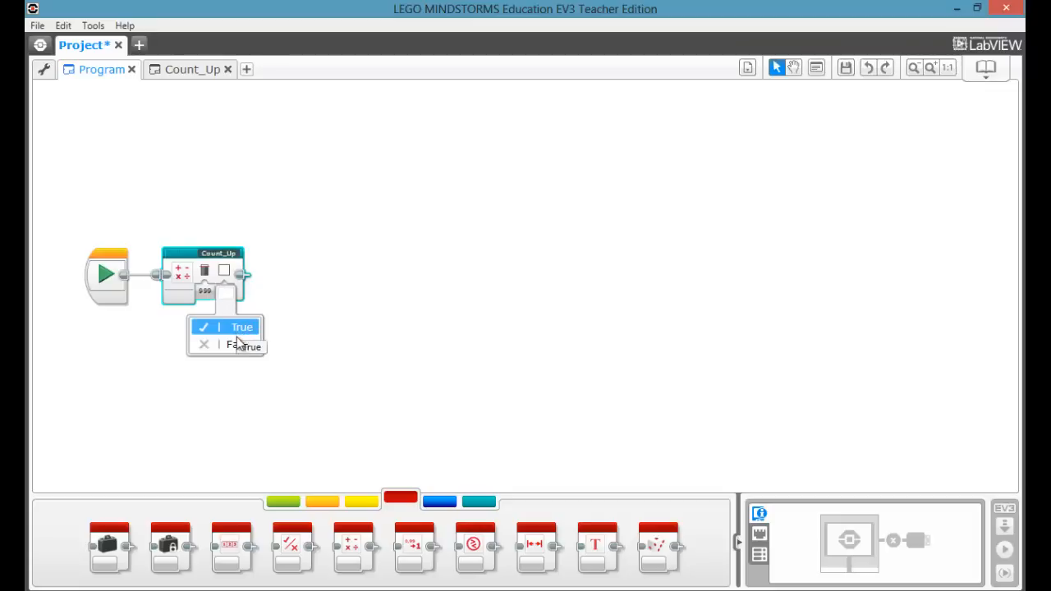
pyautogui.click(241, 327)
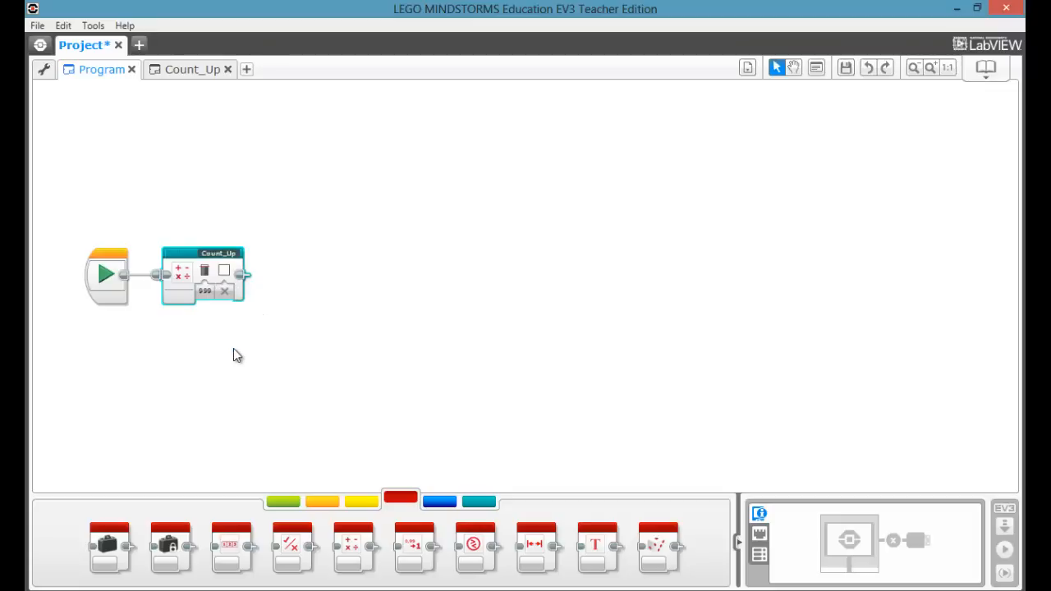